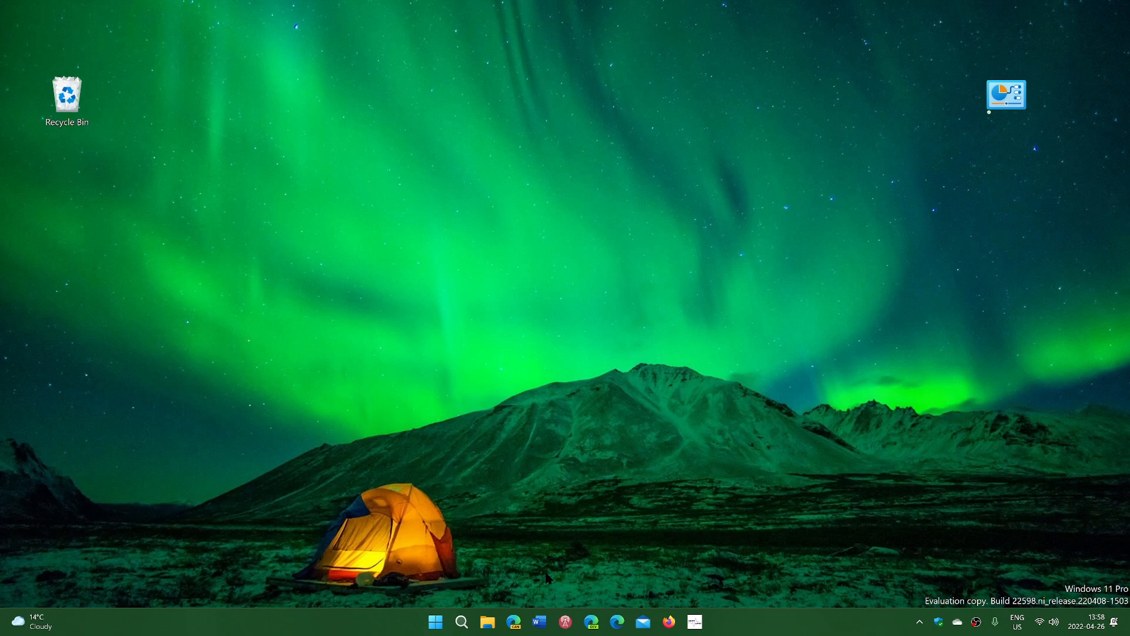
mouse_move(440, 598)
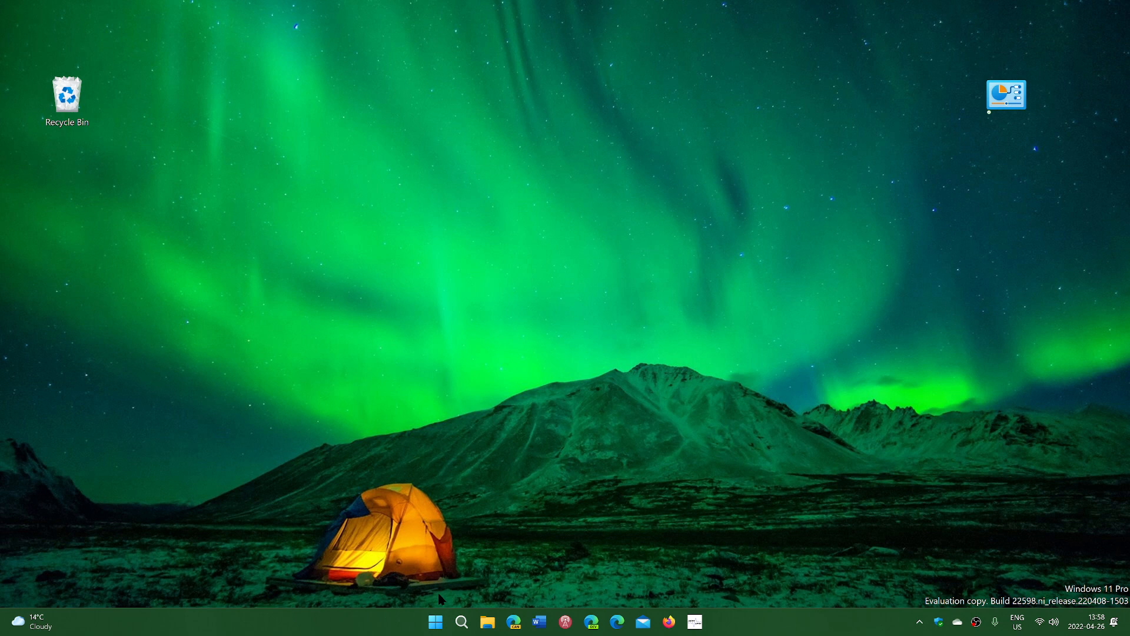
Step: Search Start for "pinb" to bring up 3D Ultra Pinball Thrillride as best match
left_click(435, 622)
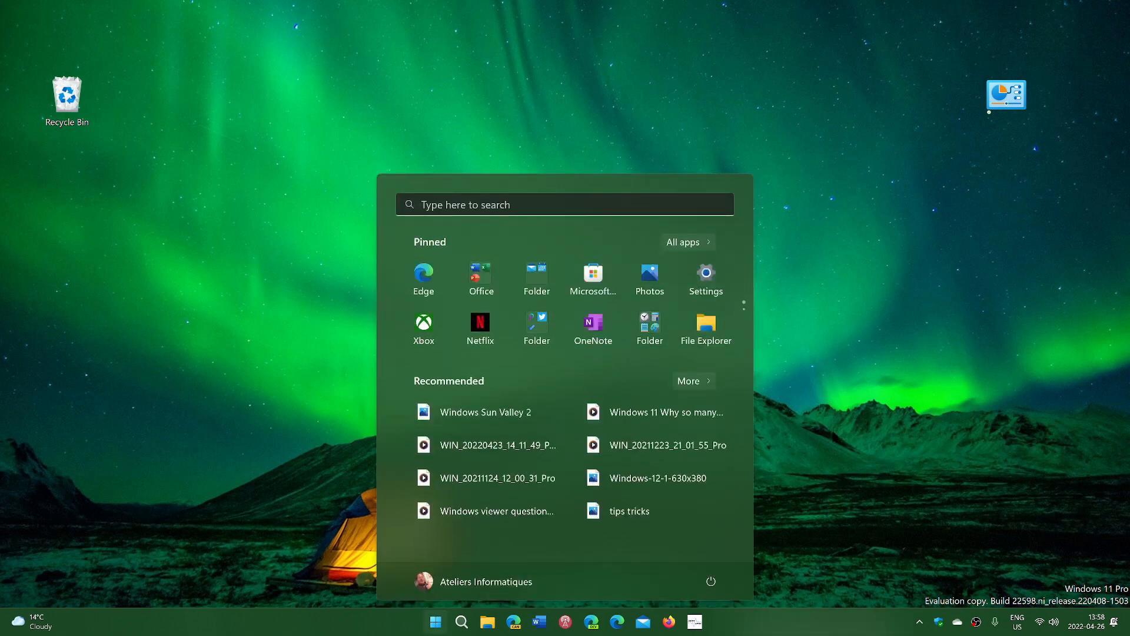
left_click(563, 205)
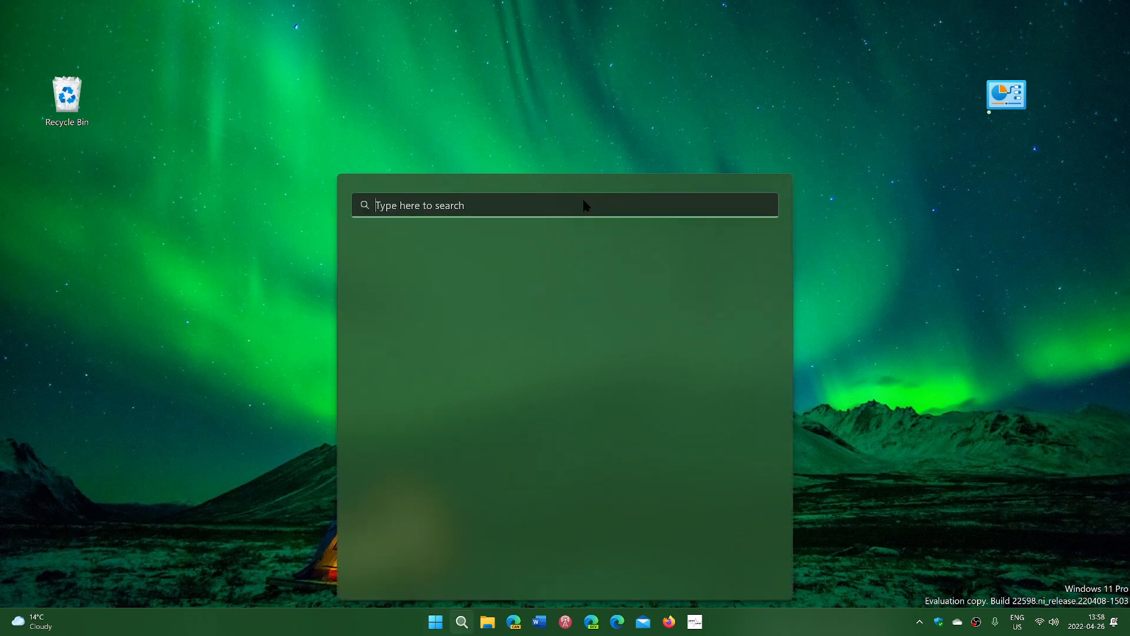
left_click(564, 205)
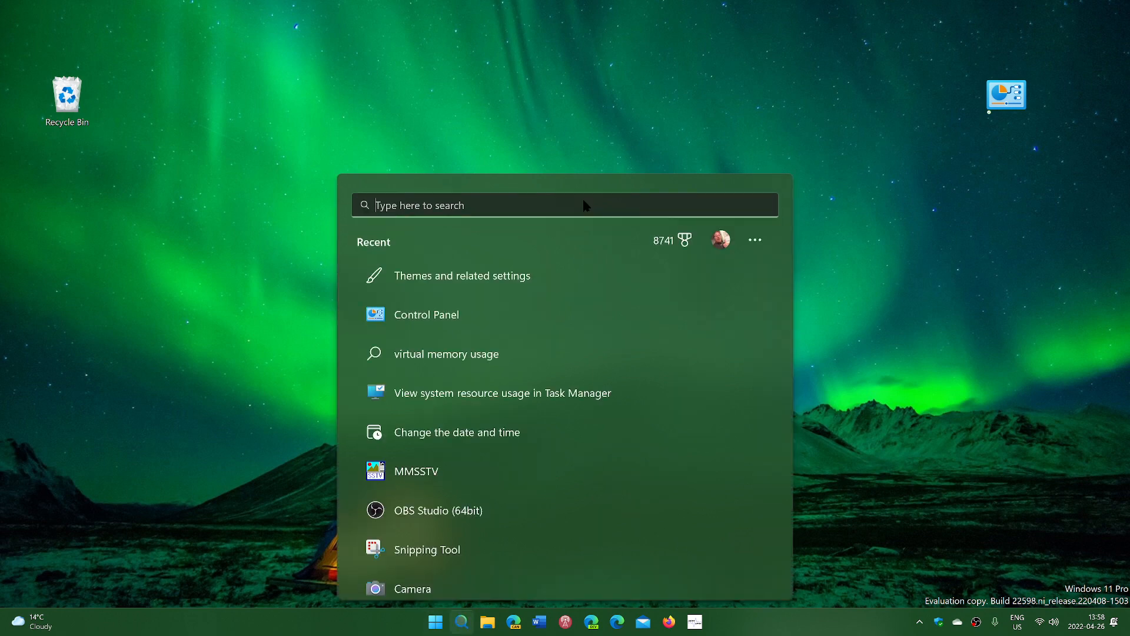
type("pinb")
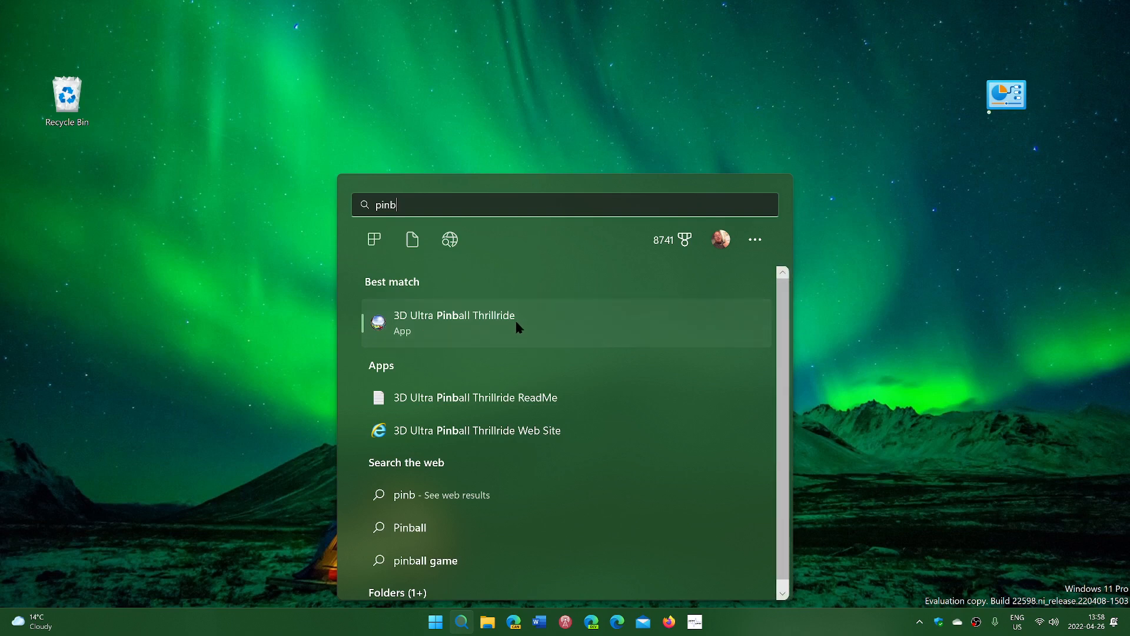
mouse_move(944, 302)
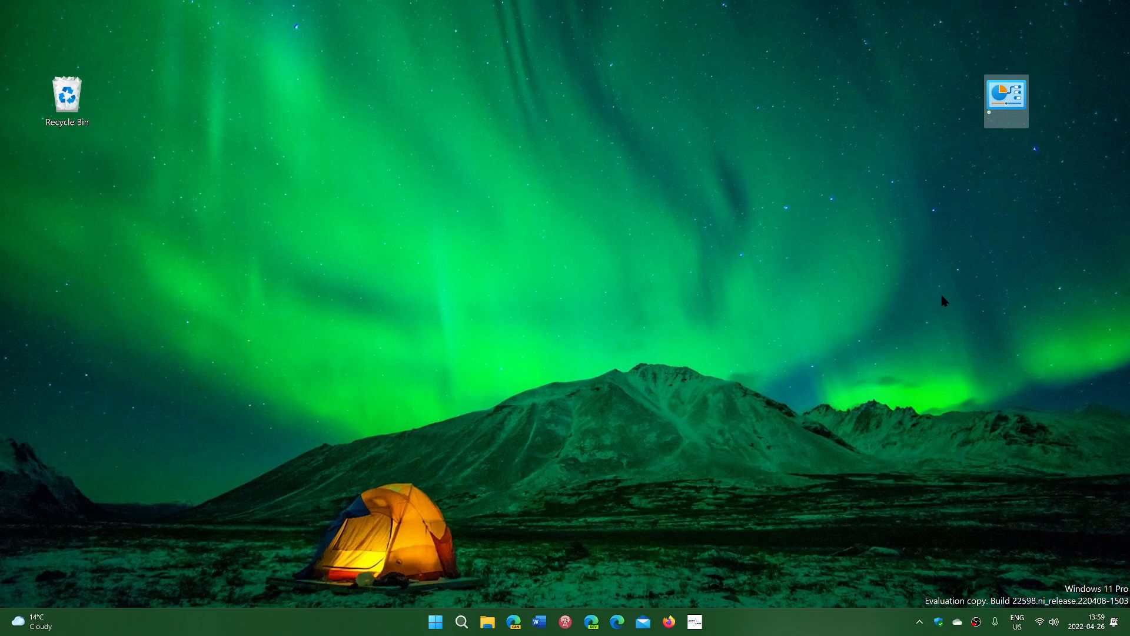
mouse_move(530, 438)
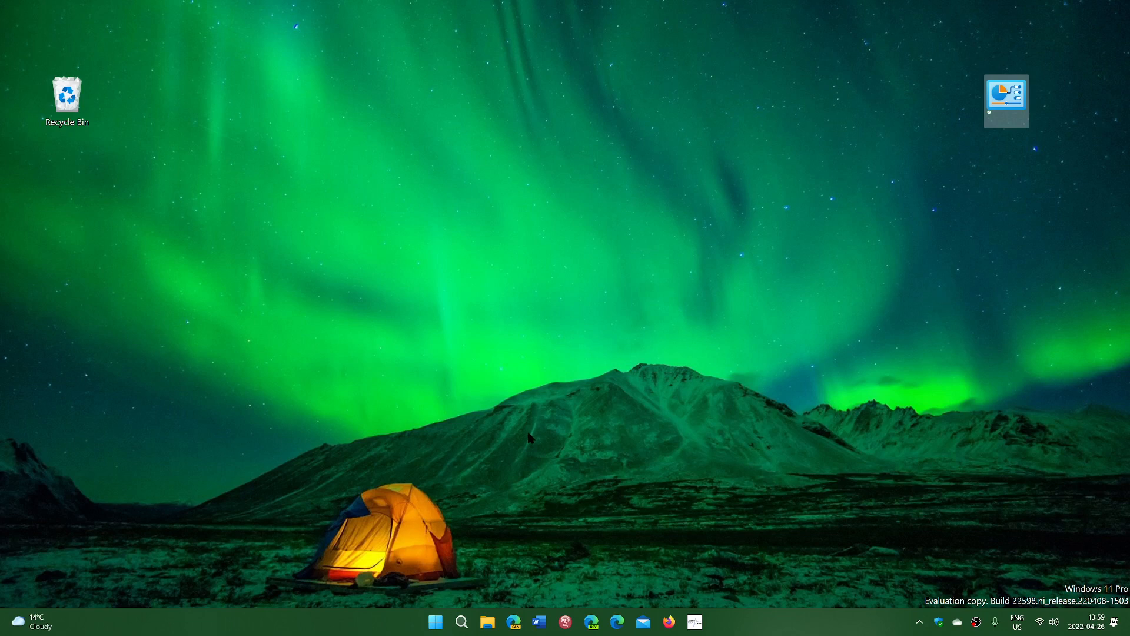
mouse_move(633, 431)
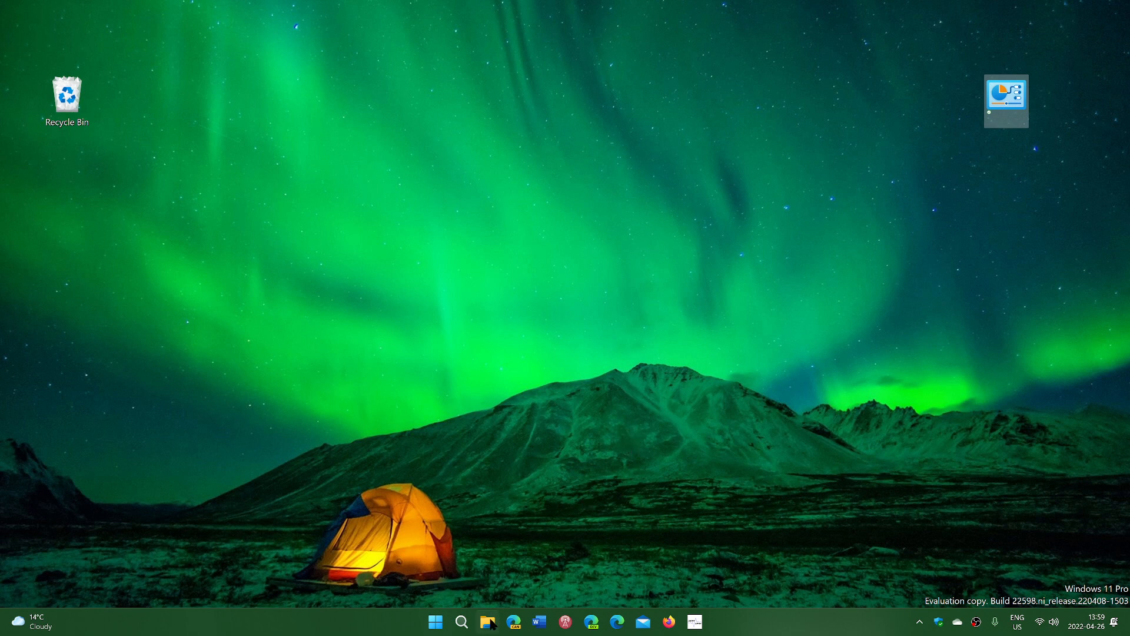
mouse_move(651, 472)
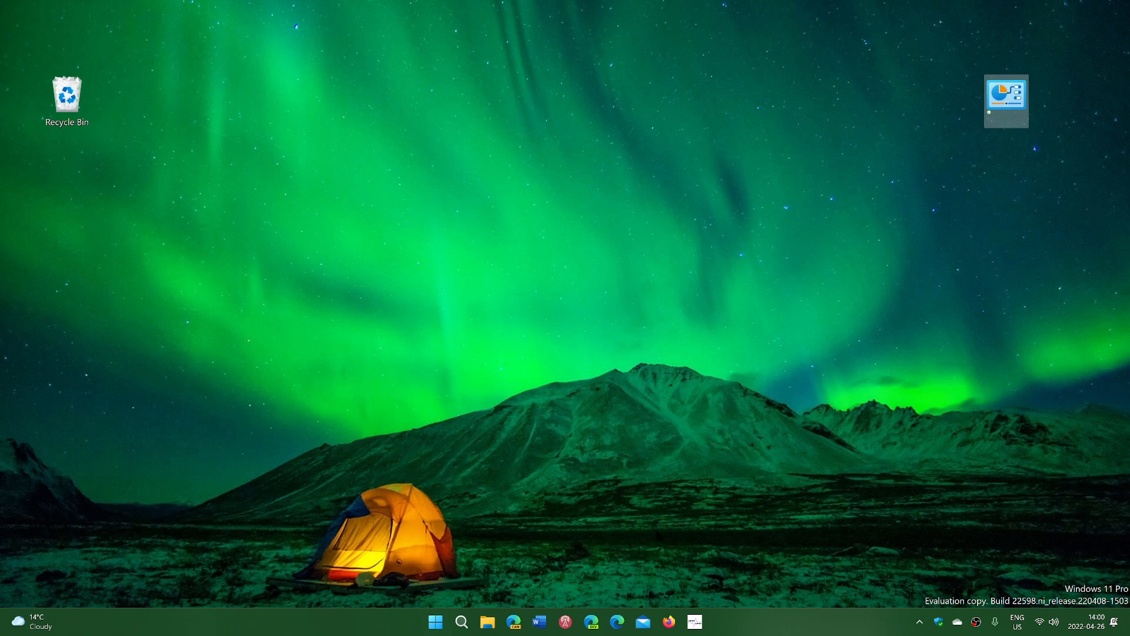
mouse_move(786, 472)
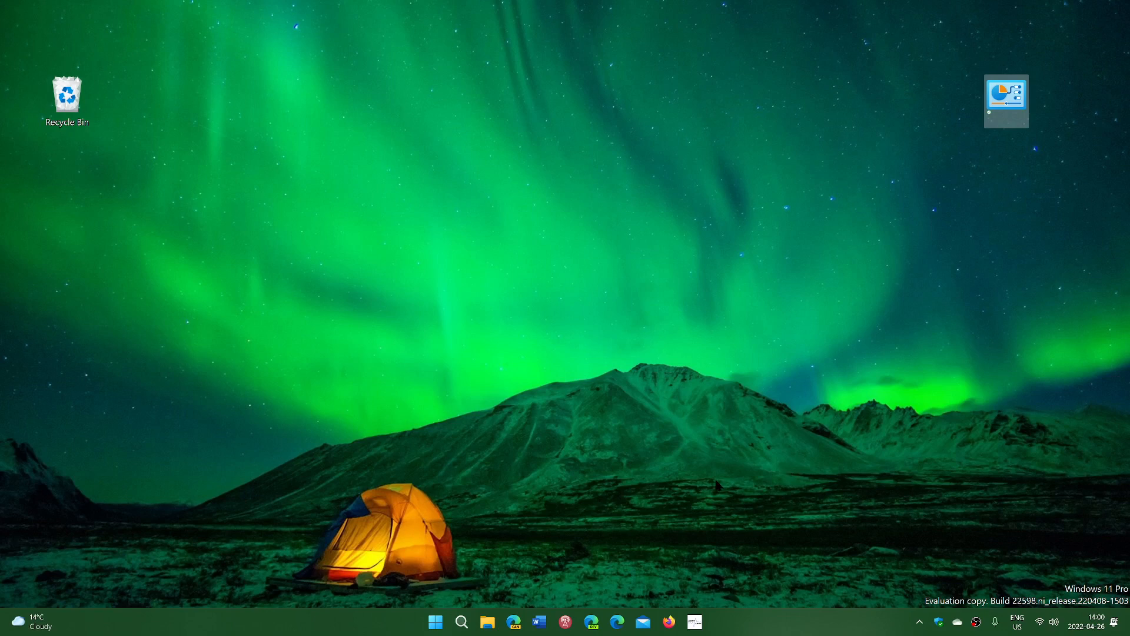
left_click(435, 620)
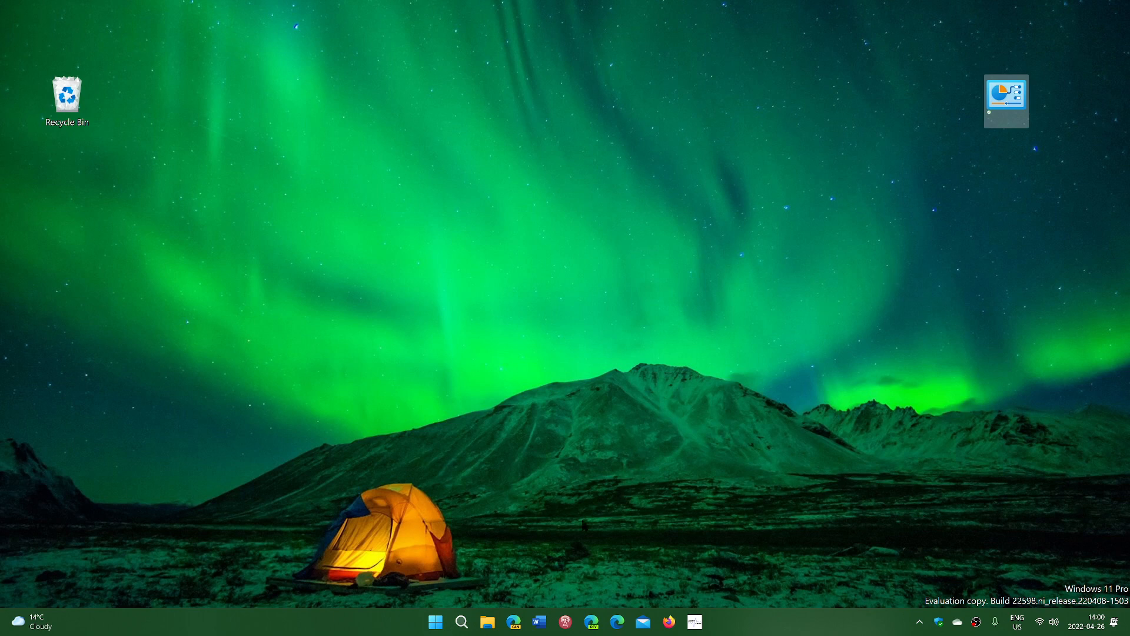
mouse_move(770, 423)
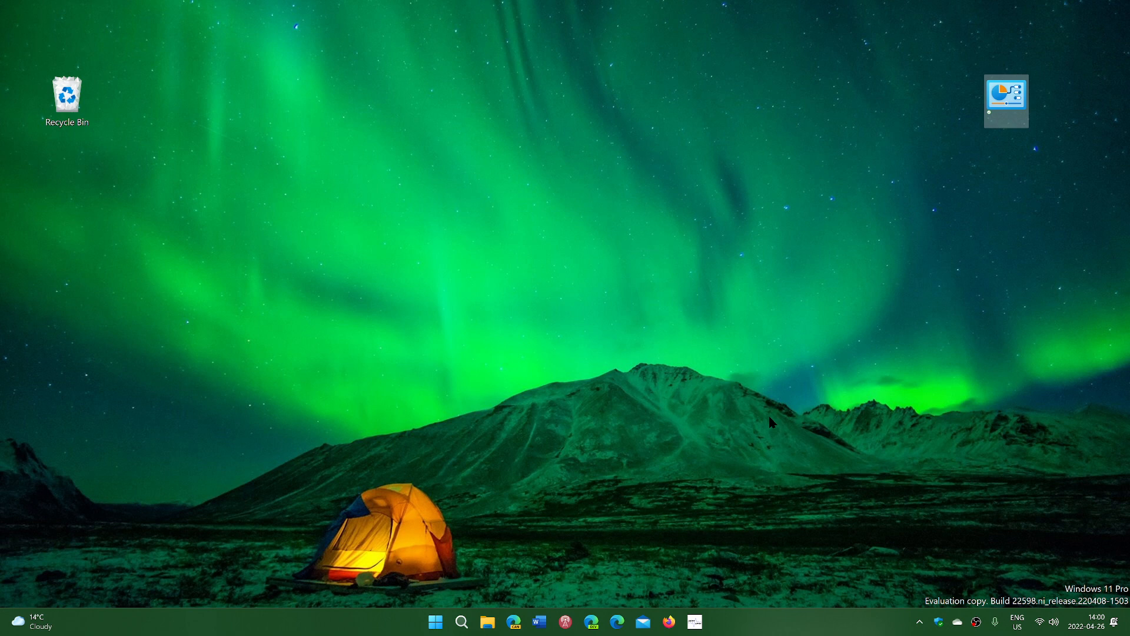